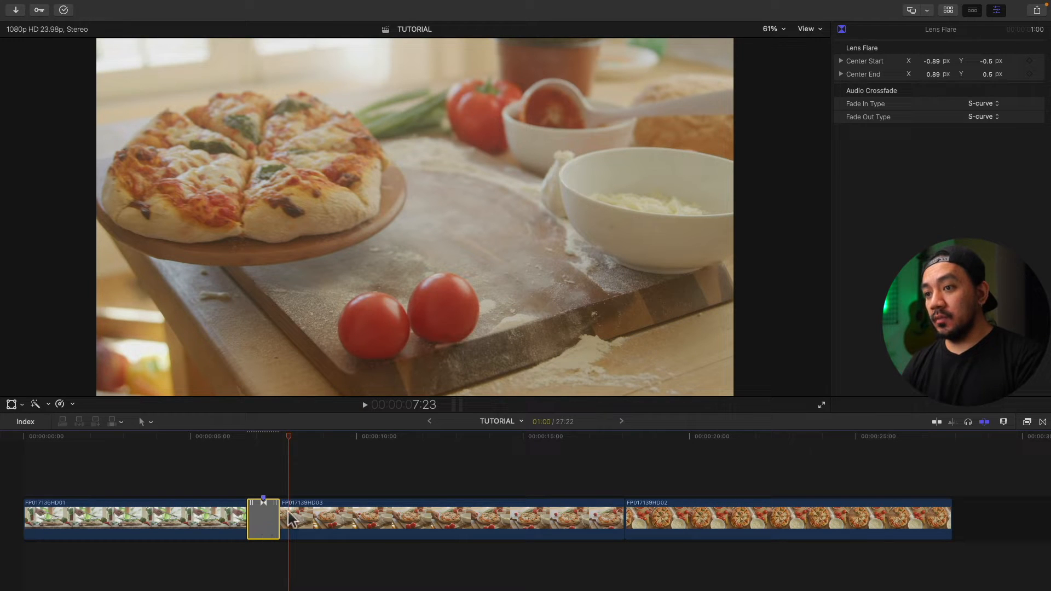
Start entering a new duration for the Lens Flare transition between the first two clips.
{"action": "key", "text": "ctrl+d"}
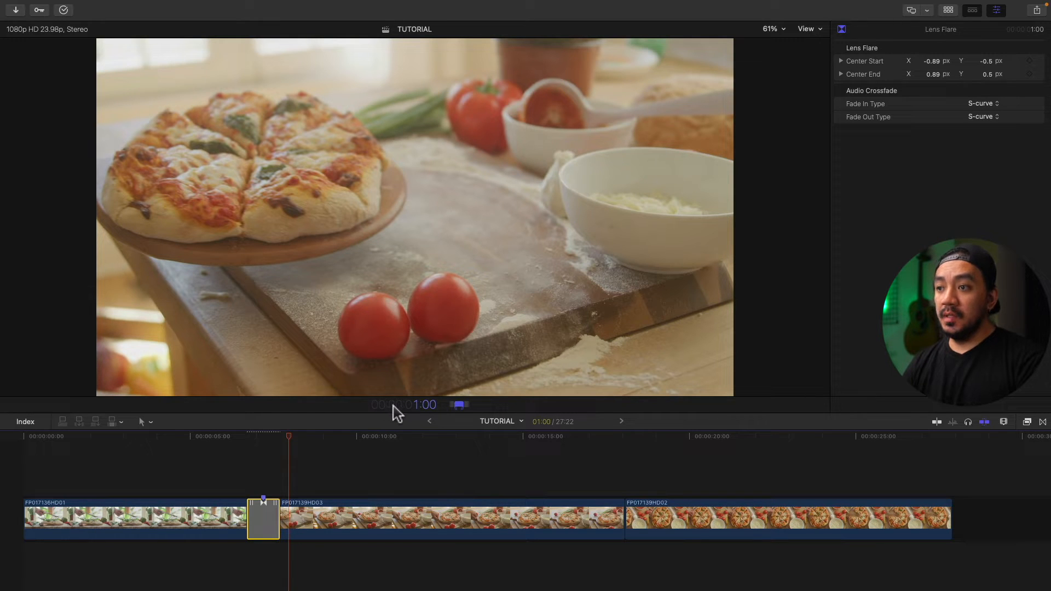
{"action": "mouse_move", "coordinate": [436, 413]}
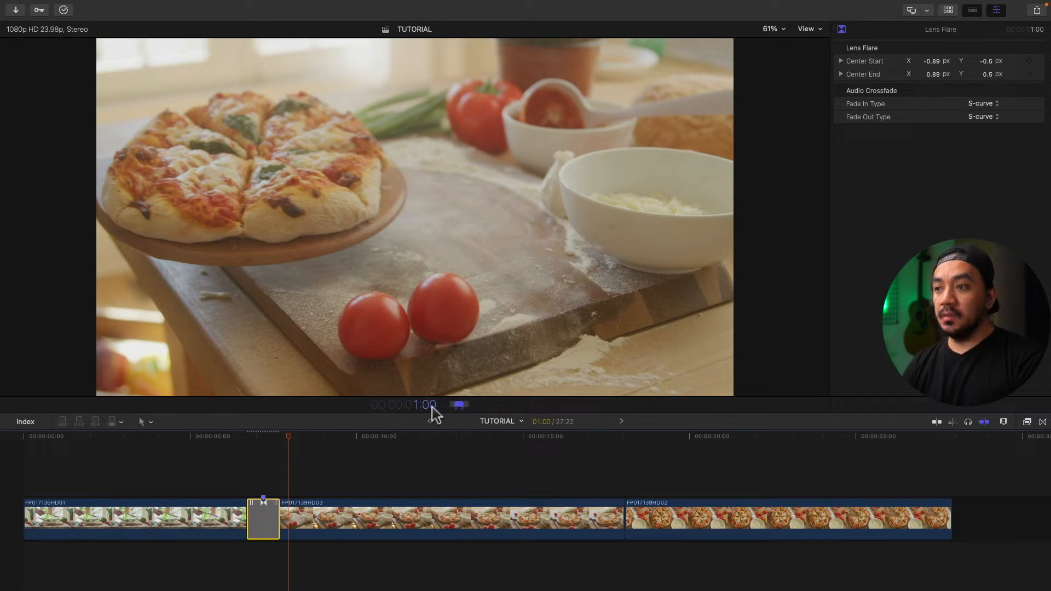
{"action": "mouse_move", "coordinate": [412, 429]}
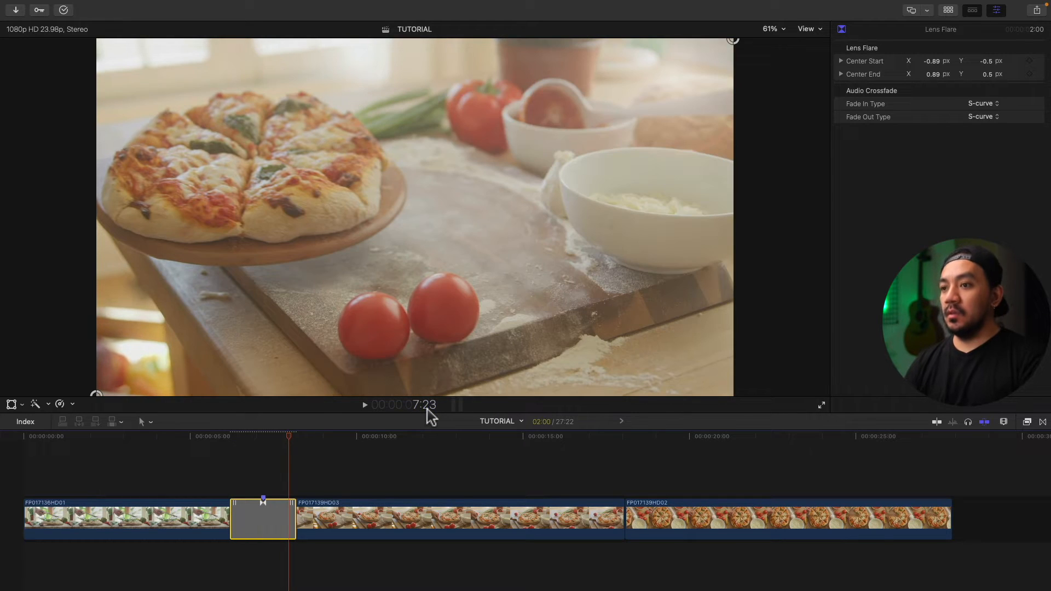
{"action": "mouse_move", "coordinate": [292, 444]}
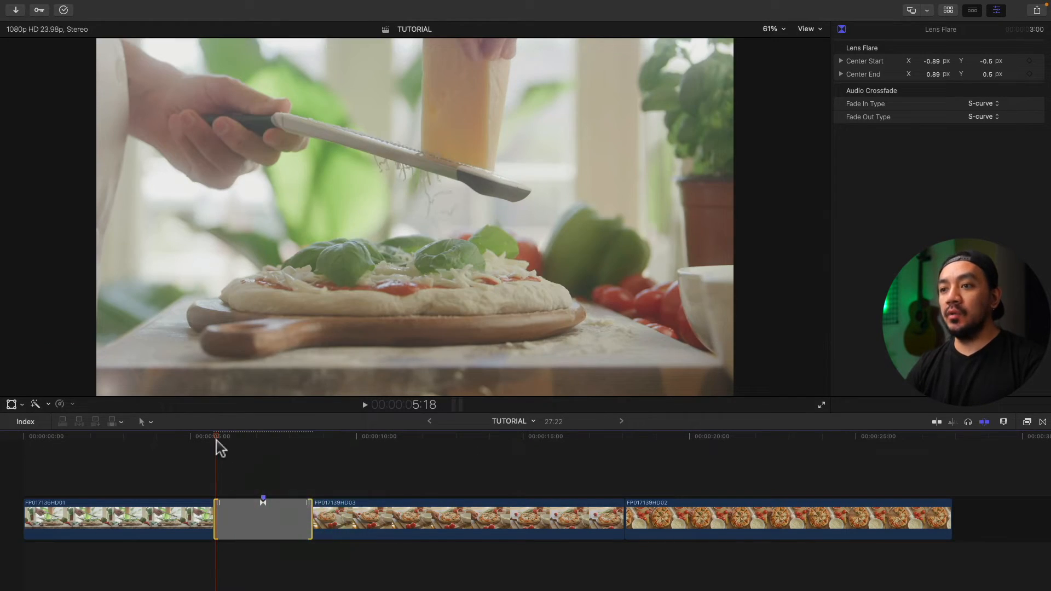
Expand the first edit point to show the clips' overlapping media, then play through the transition.
{"action": "left_click", "coordinate": [282, 435]}
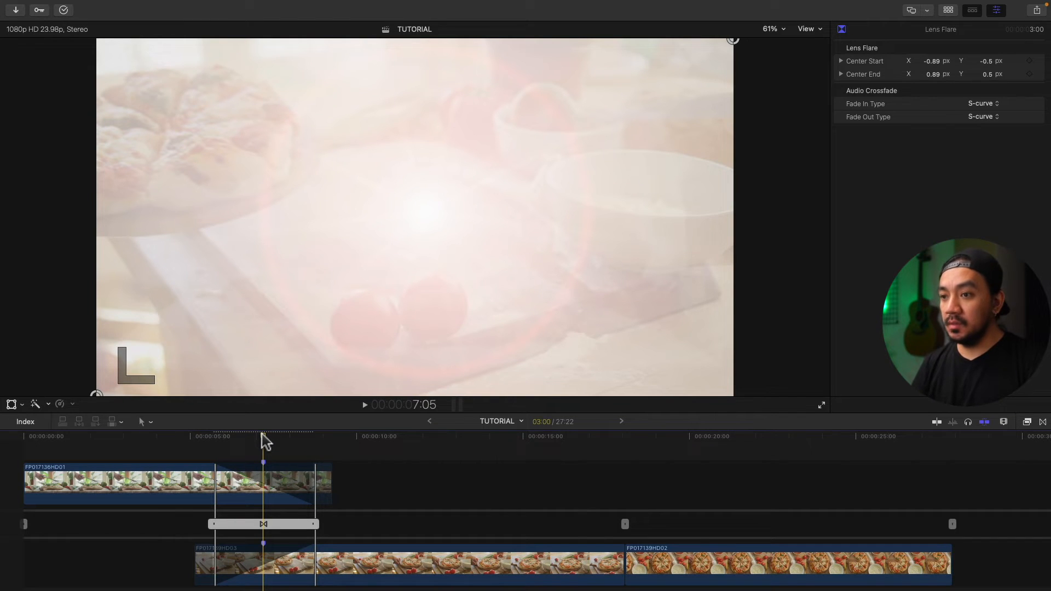
{"action": "key", "text": "shift+right"}
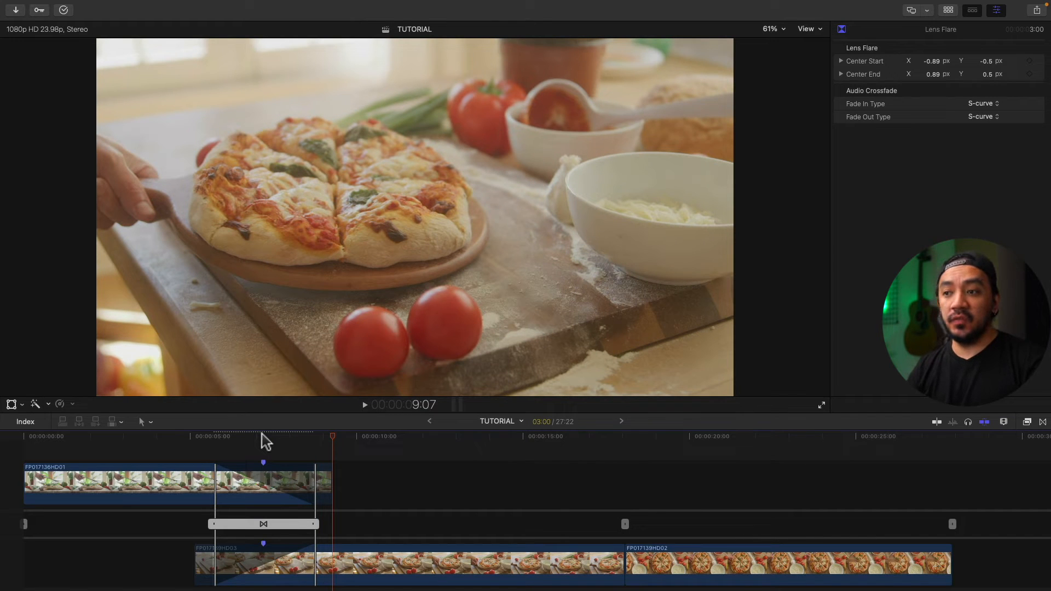
Close the Precision Editor, leaving a three-second transition between the first two clips.
{"action": "left_click", "coordinate": [248, 435]}
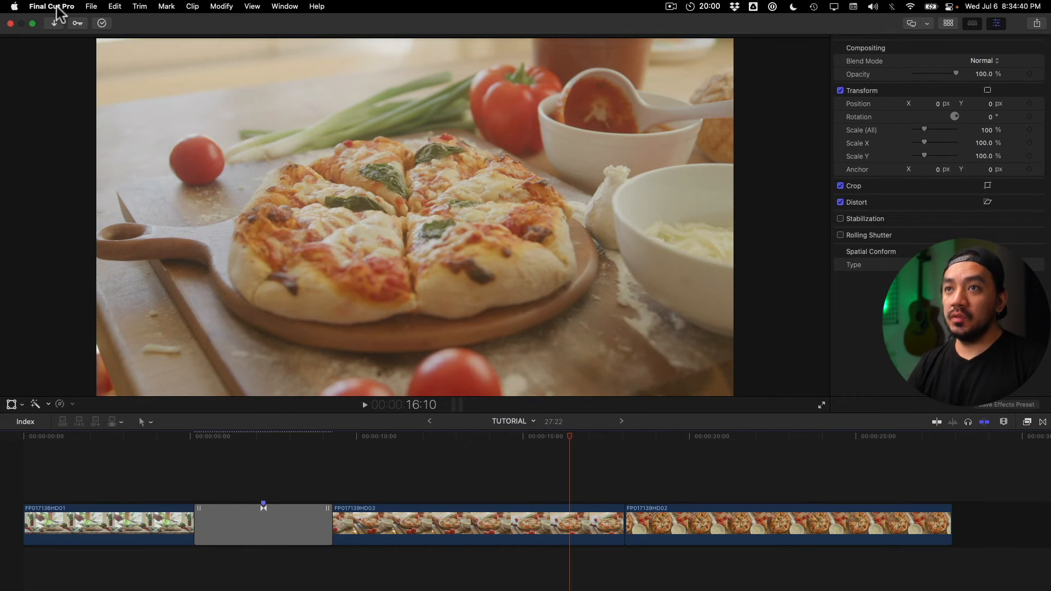
Set the Editing preferences' default transition duration to 3.00 seconds and close Preferences.
{"action": "left_click", "coordinate": [51, 6]}
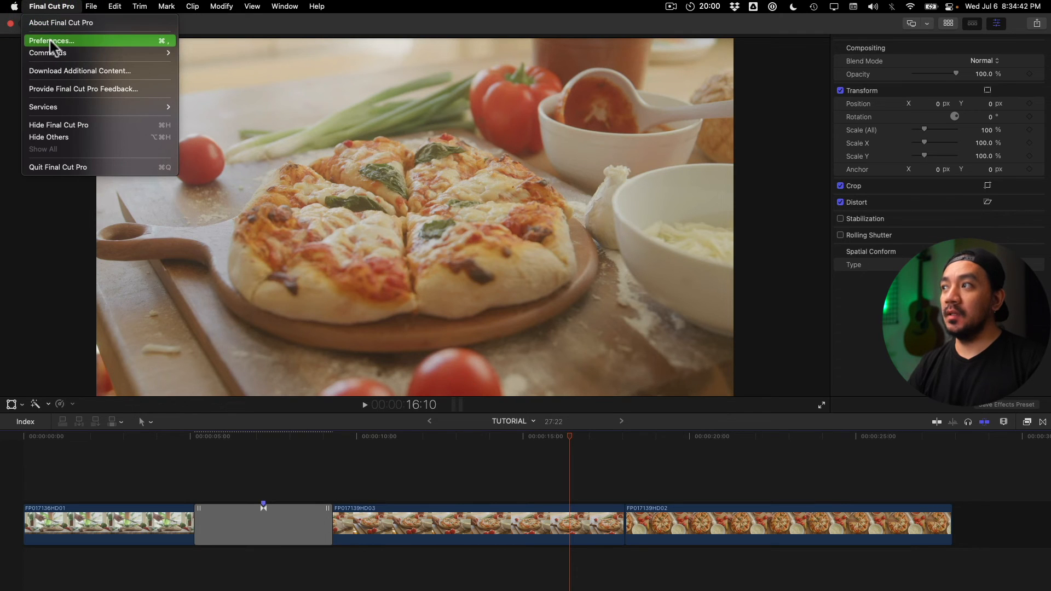
{"action": "left_click", "coordinate": [50, 40]}
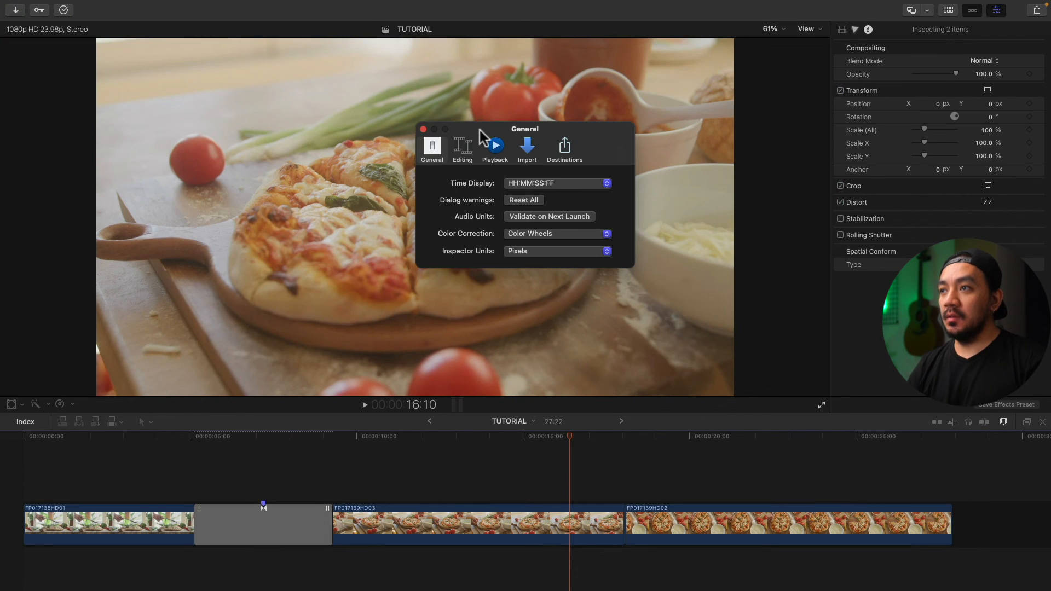
{"action": "left_click", "coordinate": [463, 147]}
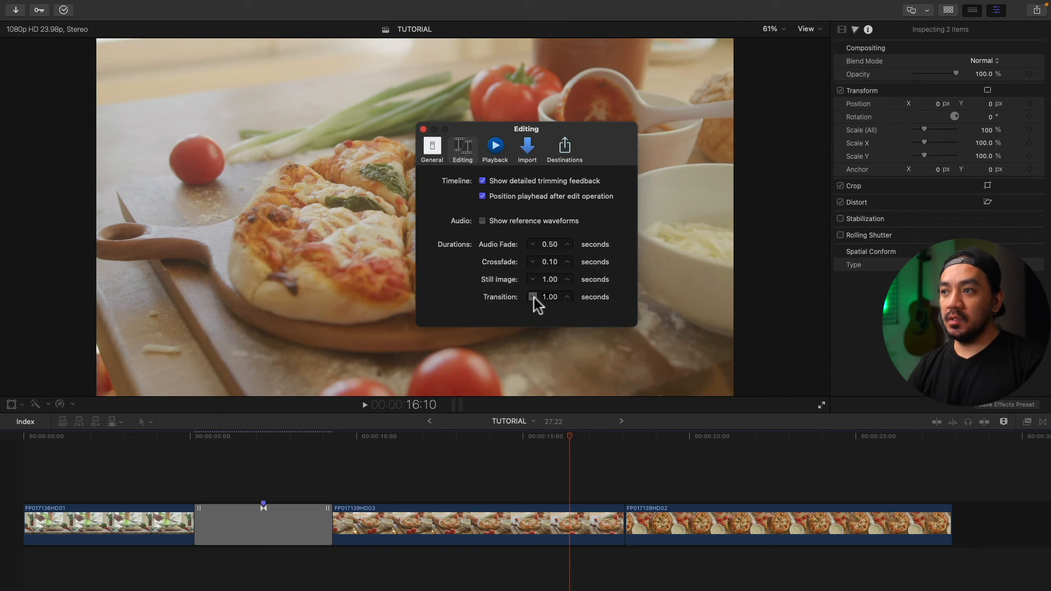
{"action": "left_click", "coordinate": [566, 294]}
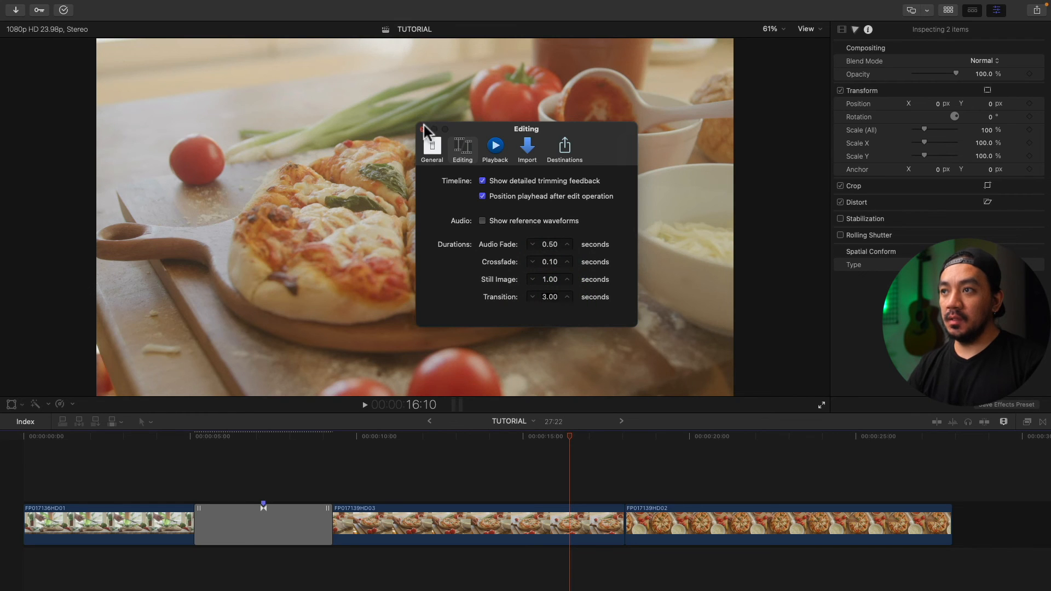
{"action": "left_click", "coordinate": [627, 442]}
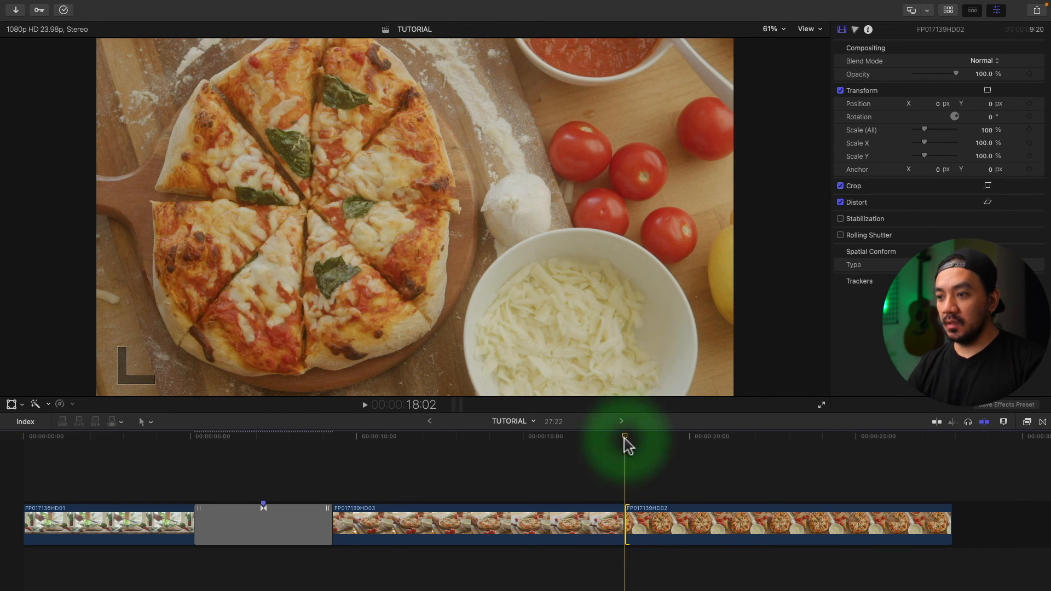